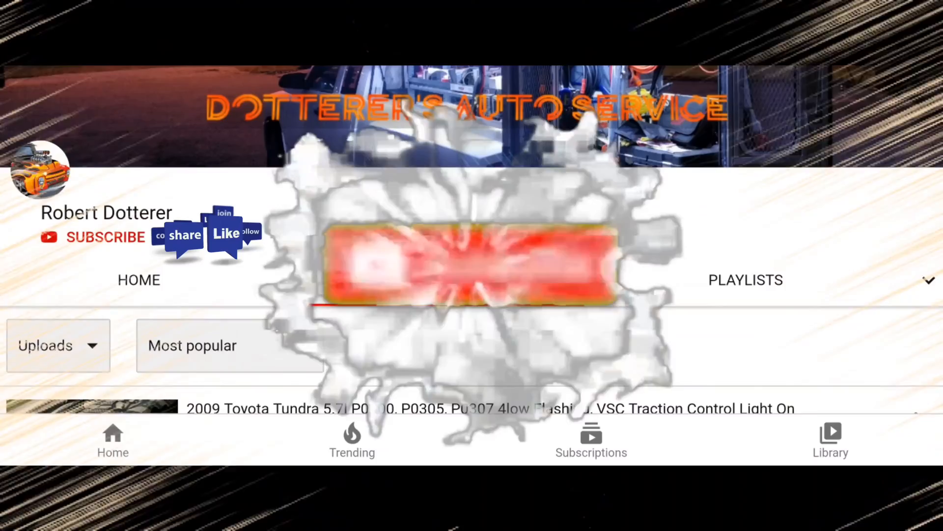
Scroll the live-data list to the gear P/N switch, A/C, shutdown relay and fuel pump relay readings
{"action": "left_click", "coordinate": [463, 268]}
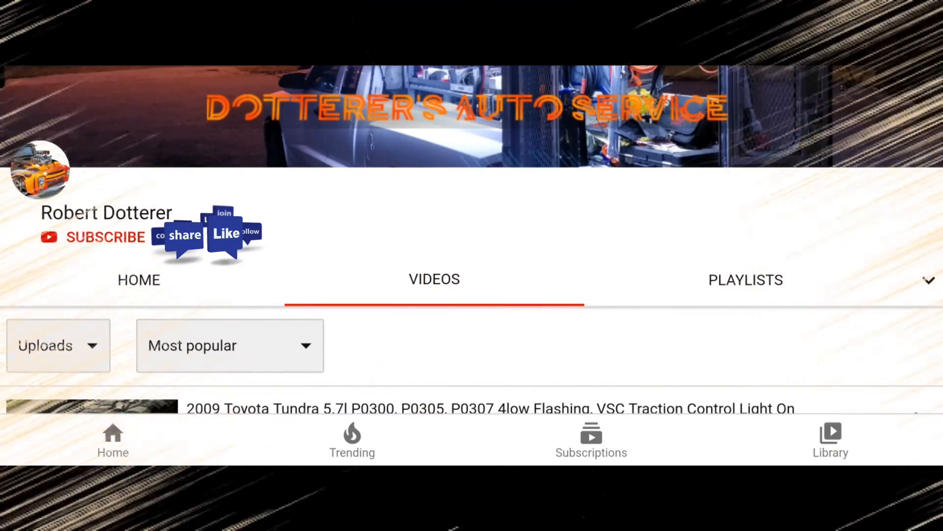
{"action": "left_click", "coordinate": [92, 408]}
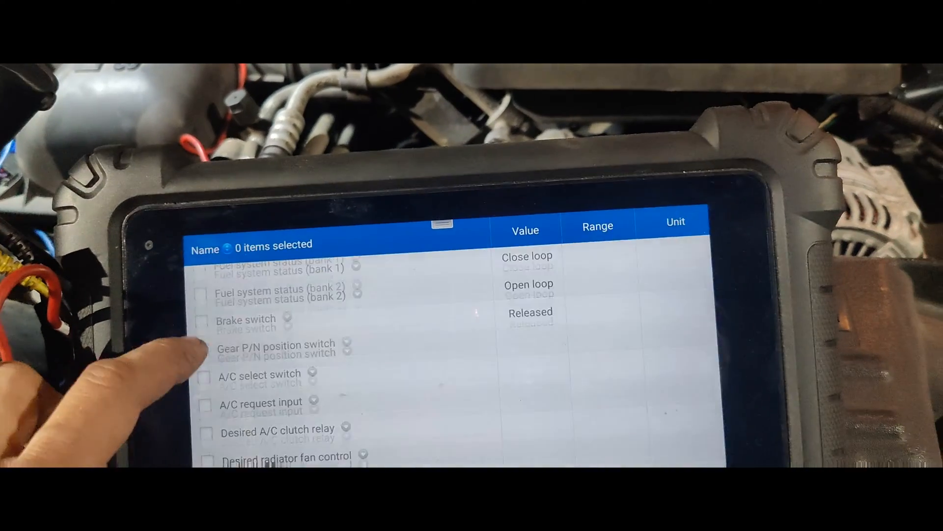
{"action": "scroll", "scroll_direction": "down", "scroll_amount": 3}
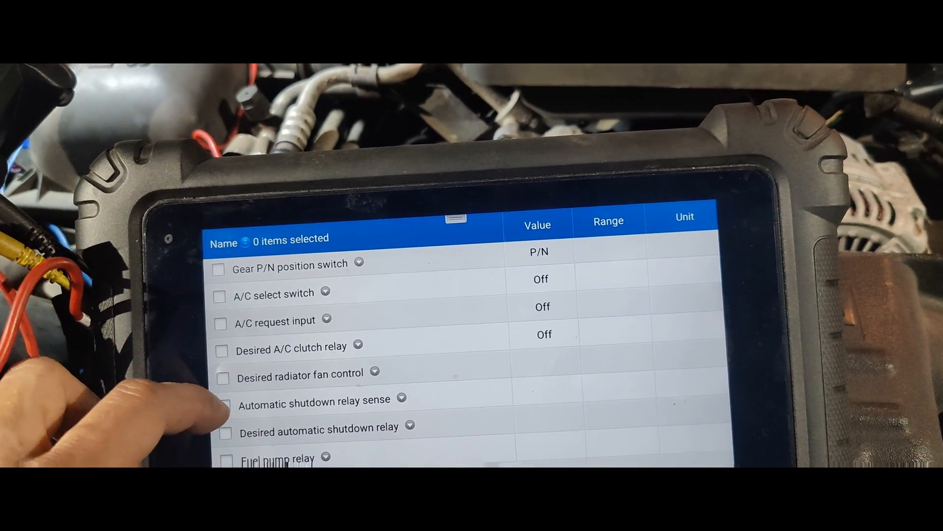